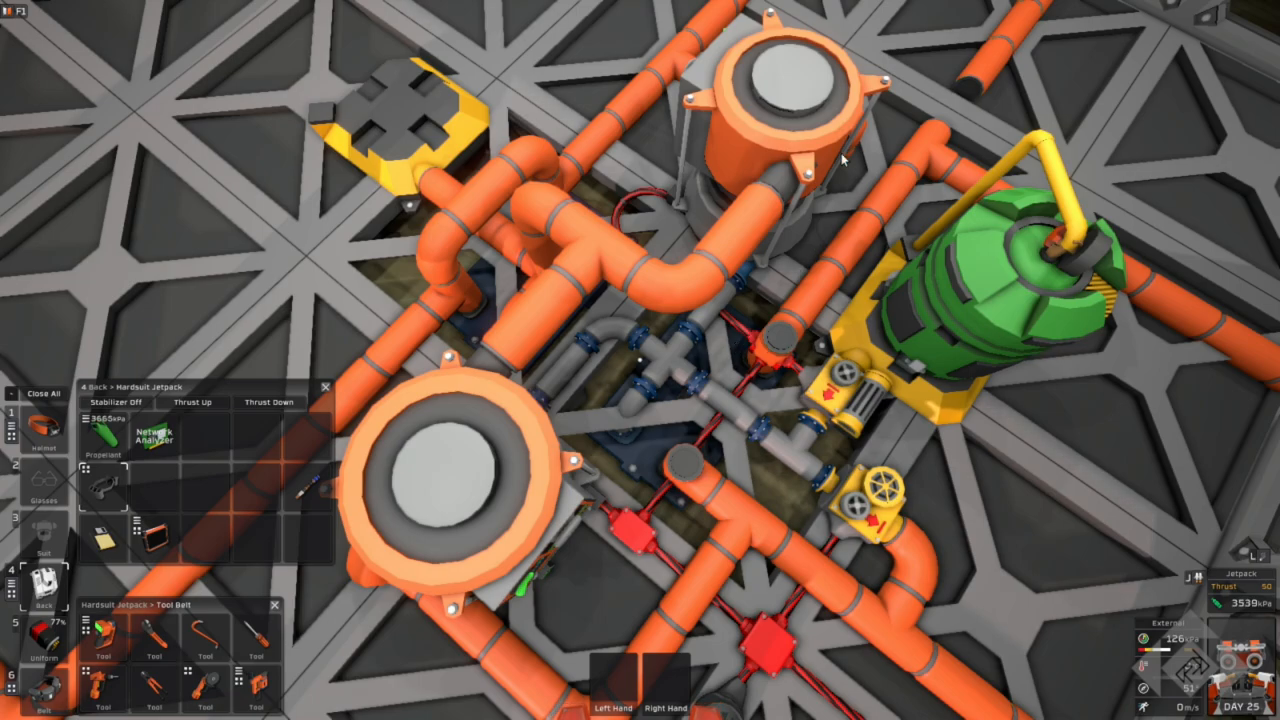
{"action": "mouse_move", "coordinate": [818, 118]}
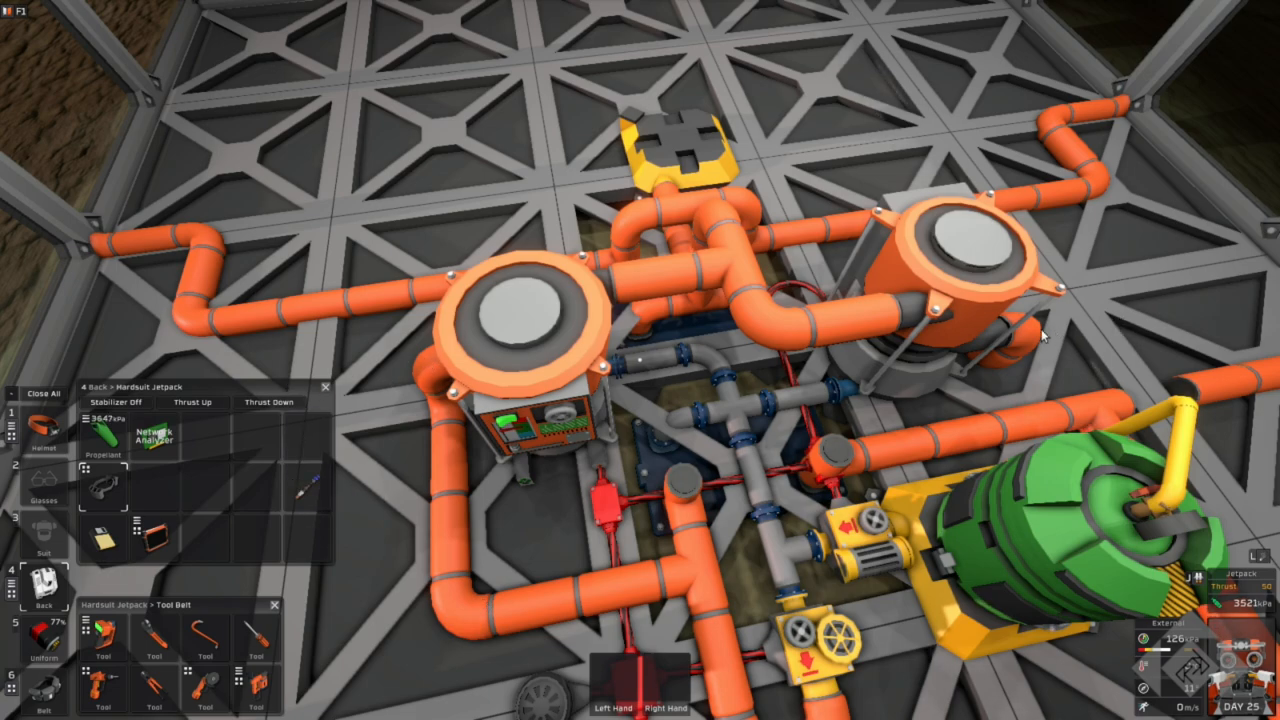
{"action": "mouse_move", "coordinate": [588, 335]}
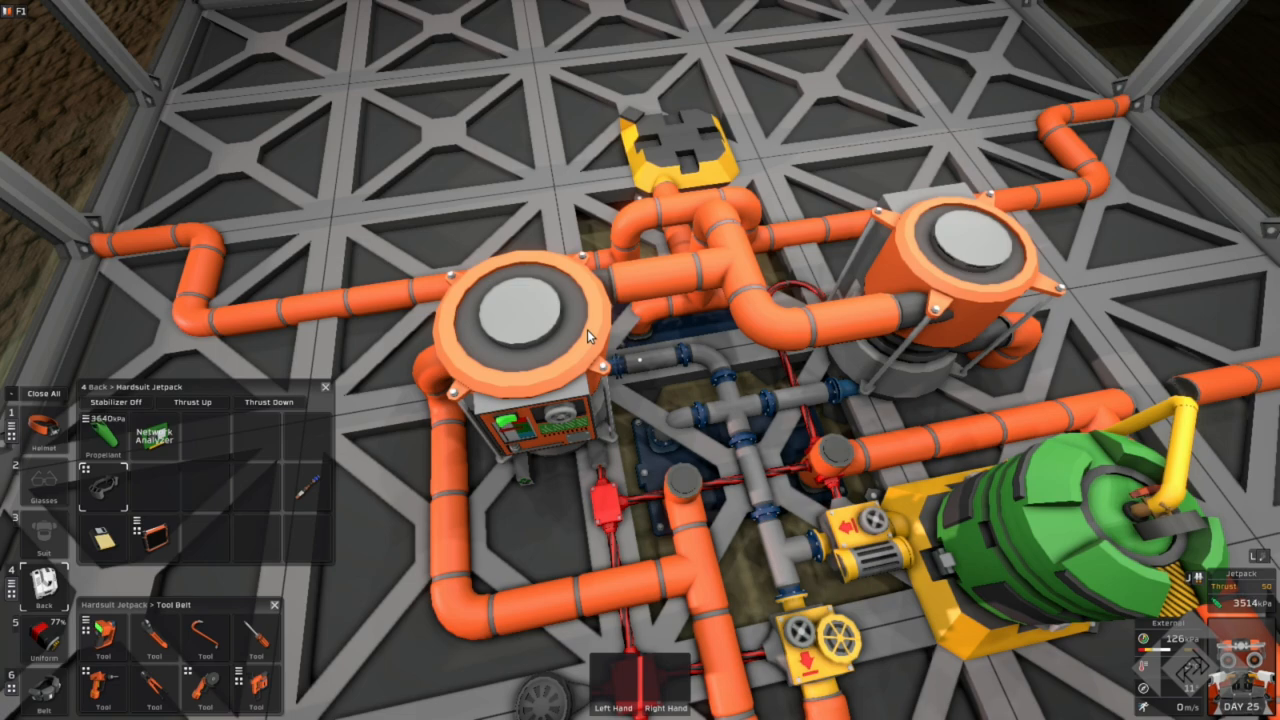
{"action": "mouse_move", "coordinate": [762, 505]}
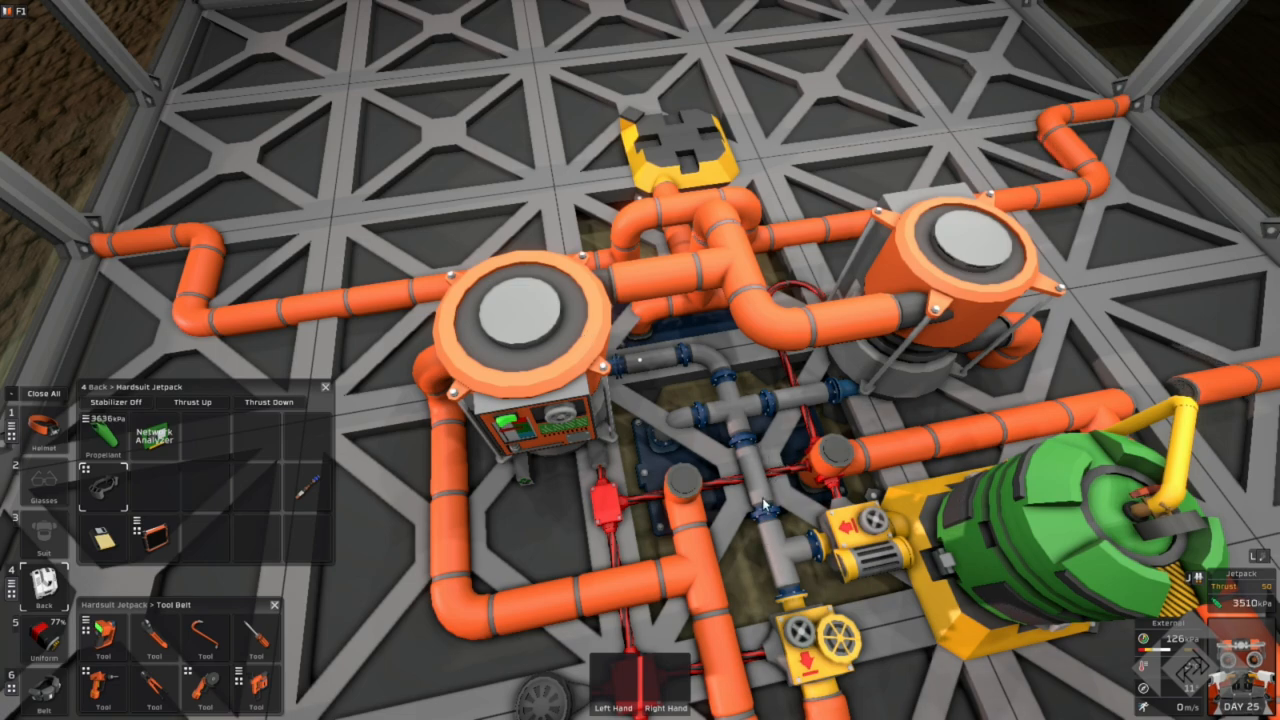
{"action": "mouse_move", "coordinate": [640, 195]}
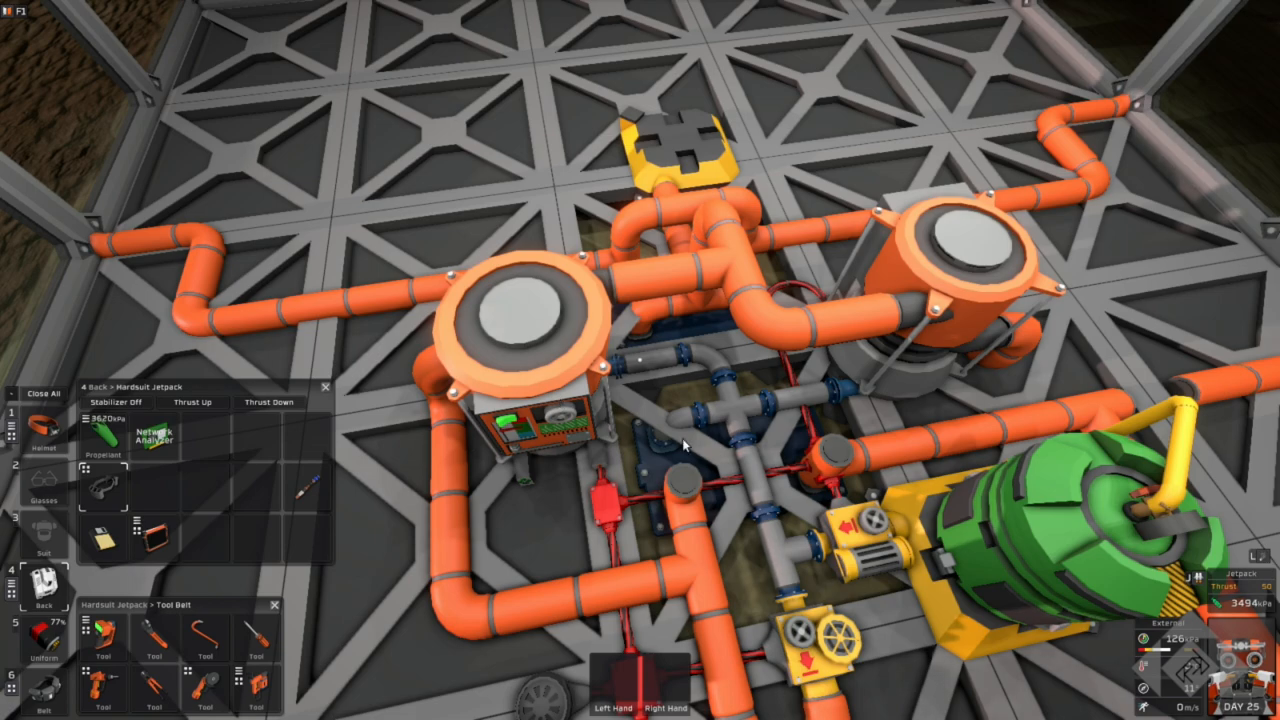
{"action": "mouse_move", "coordinate": [442, 510]}
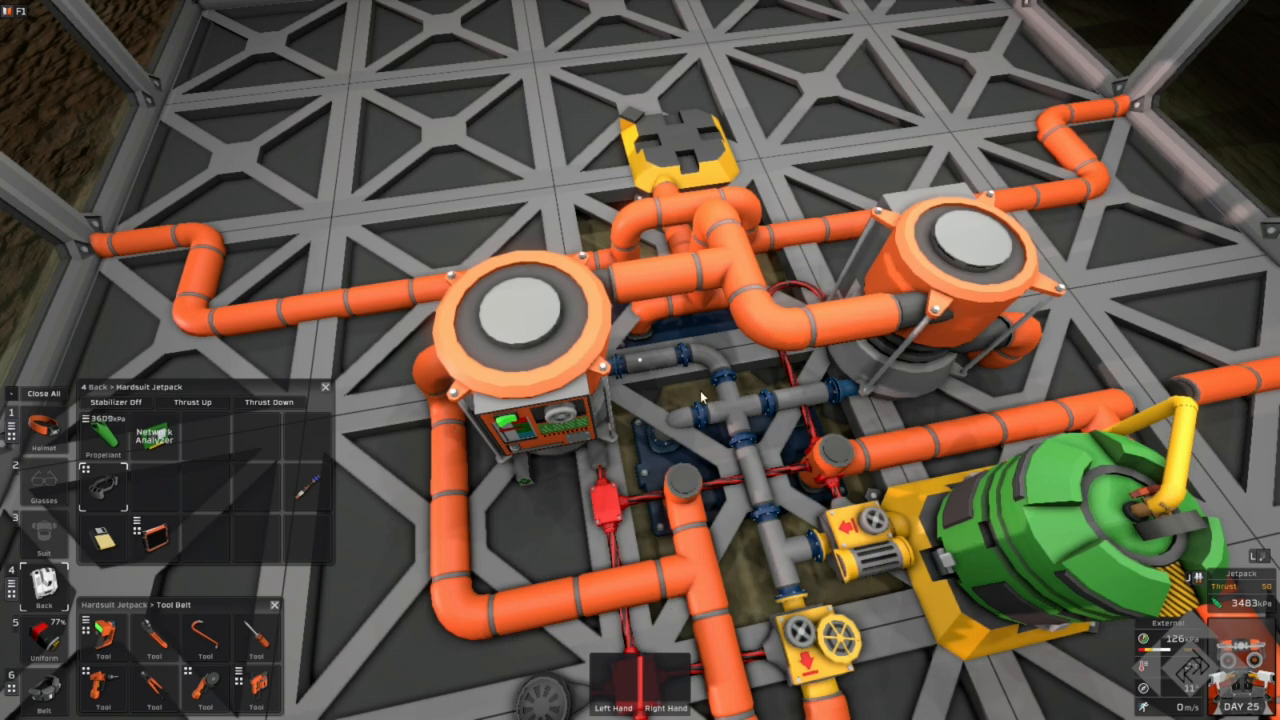
{"action": "mouse_move", "coordinate": [915, 250]}
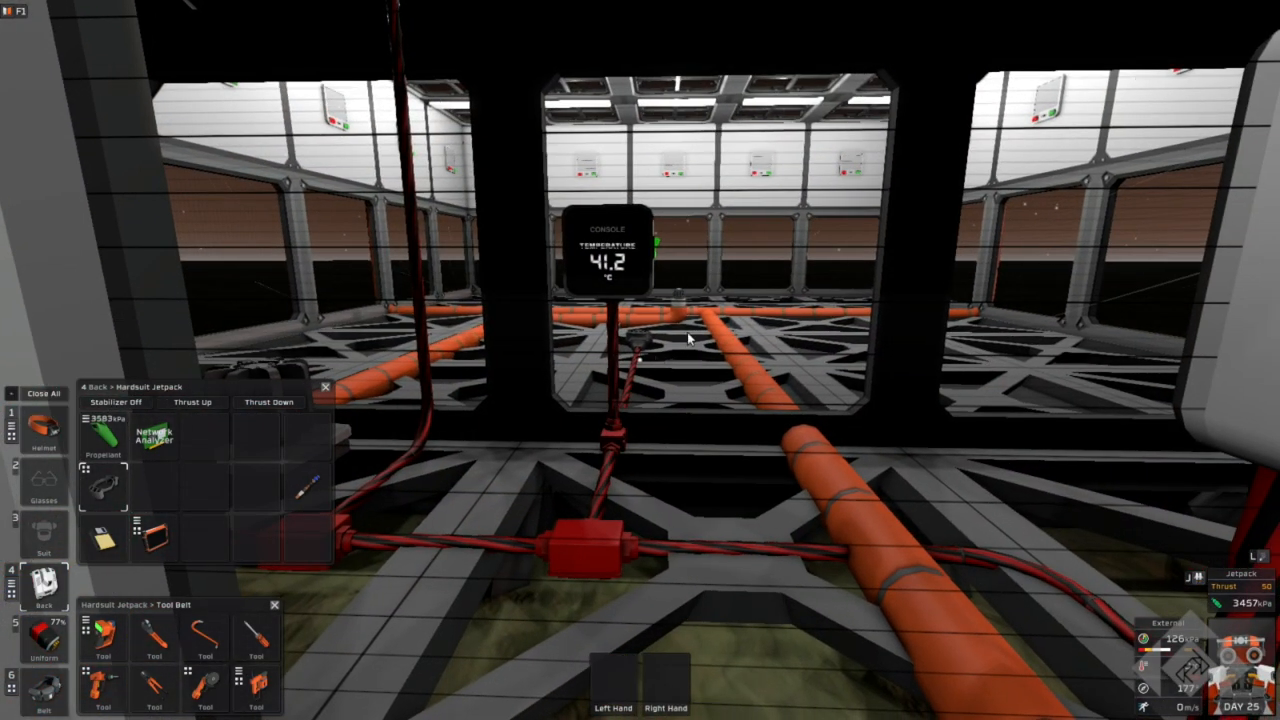
{"action": "mouse_move", "coordinate": [985, 278]}
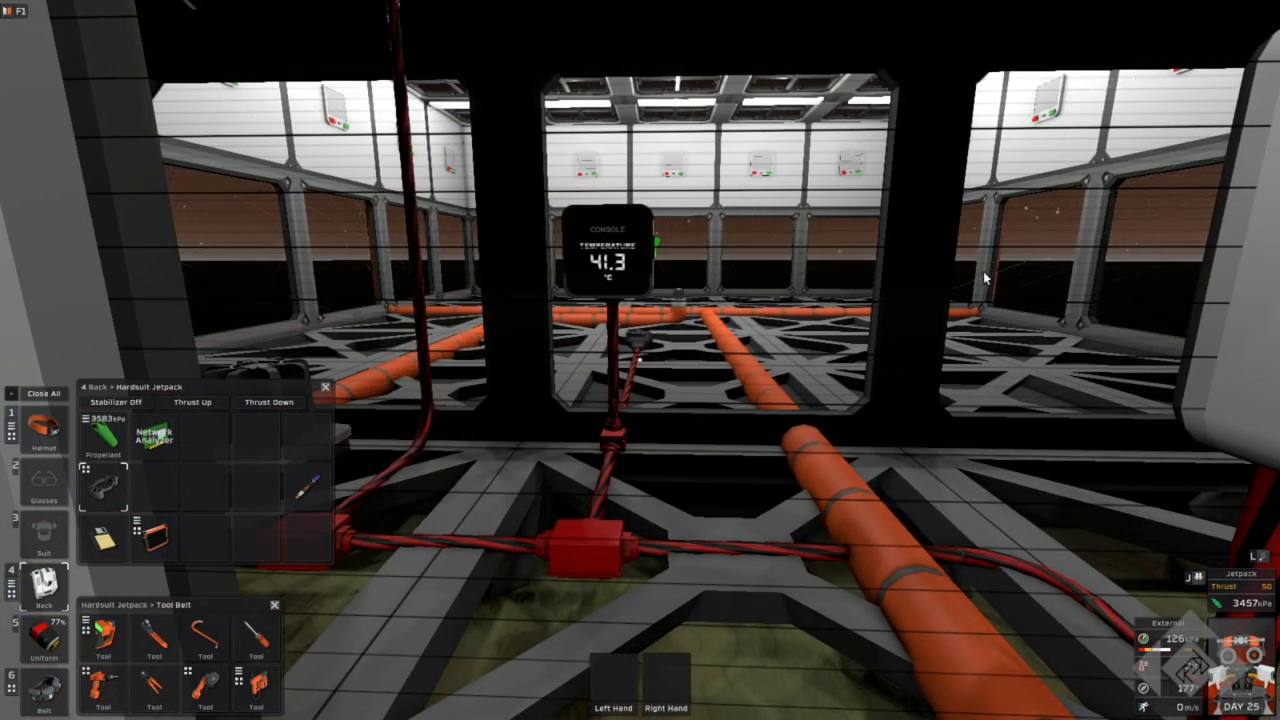
{"action": "mouse_move", "coordinate": [400, 267]}
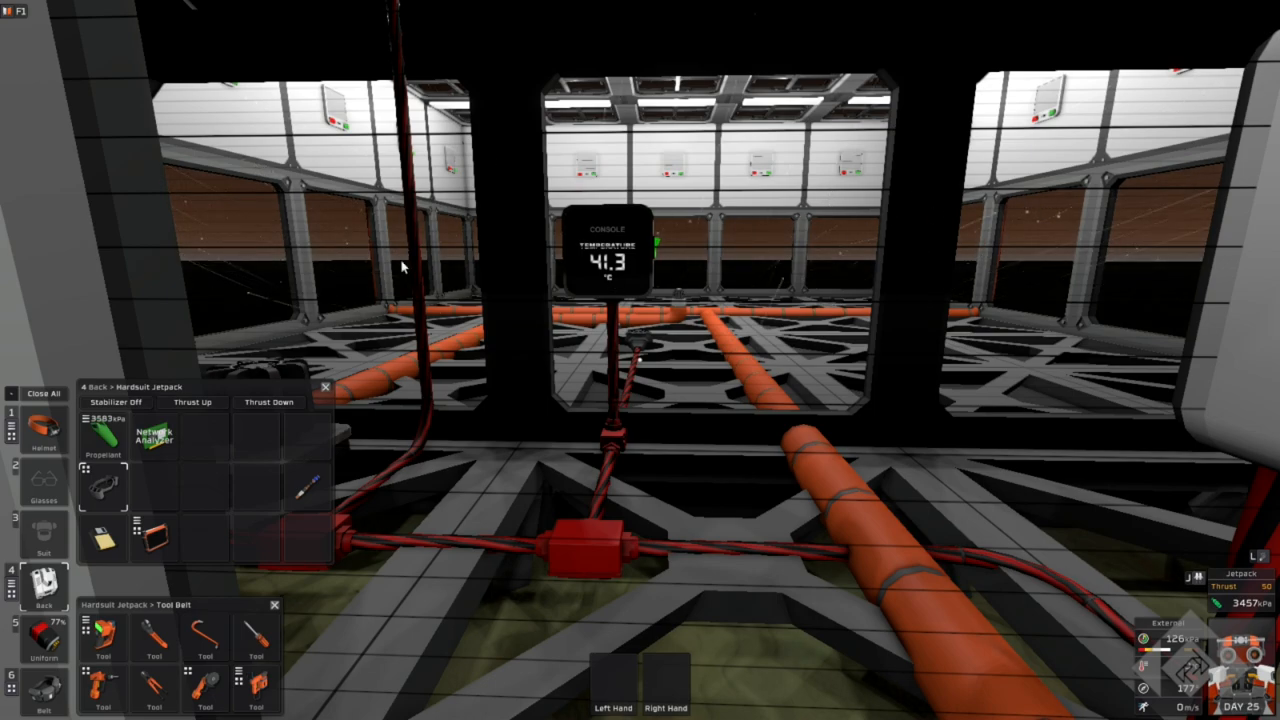
{"action": "mouse_move", "coordinate": [507, 263]}
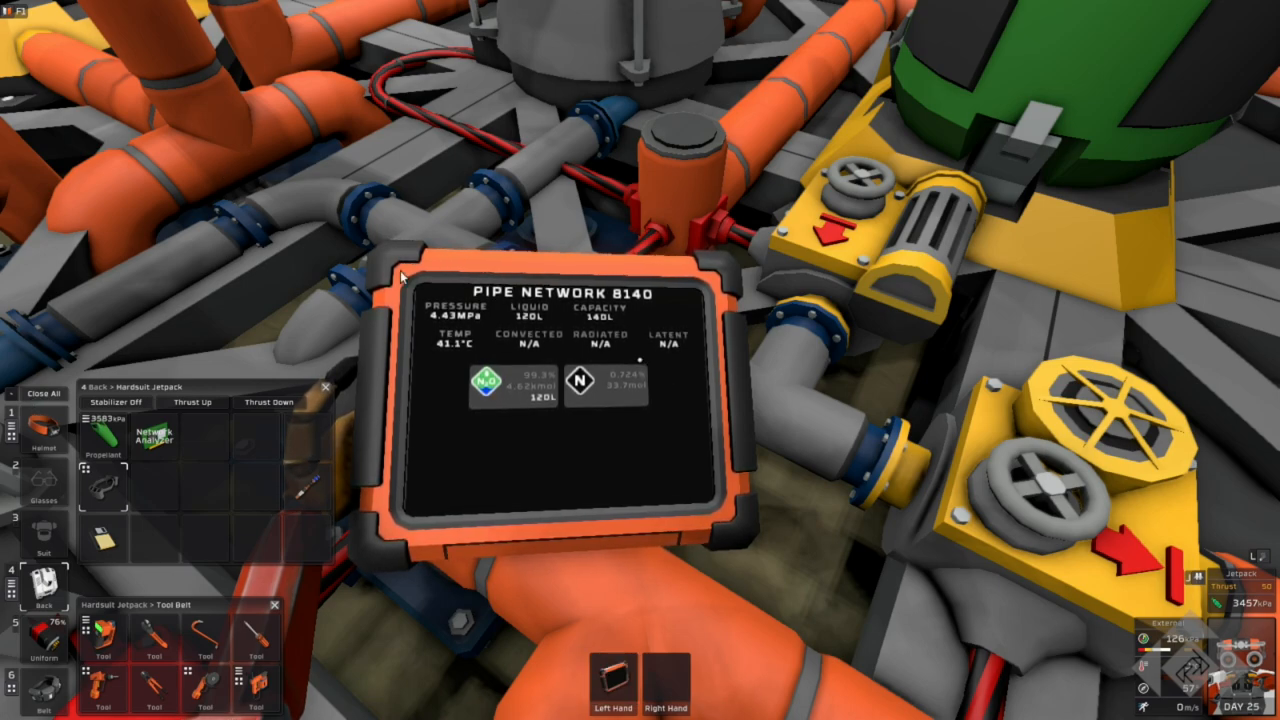
{"action": "mouse_move", "coordinate": [487, 410]}
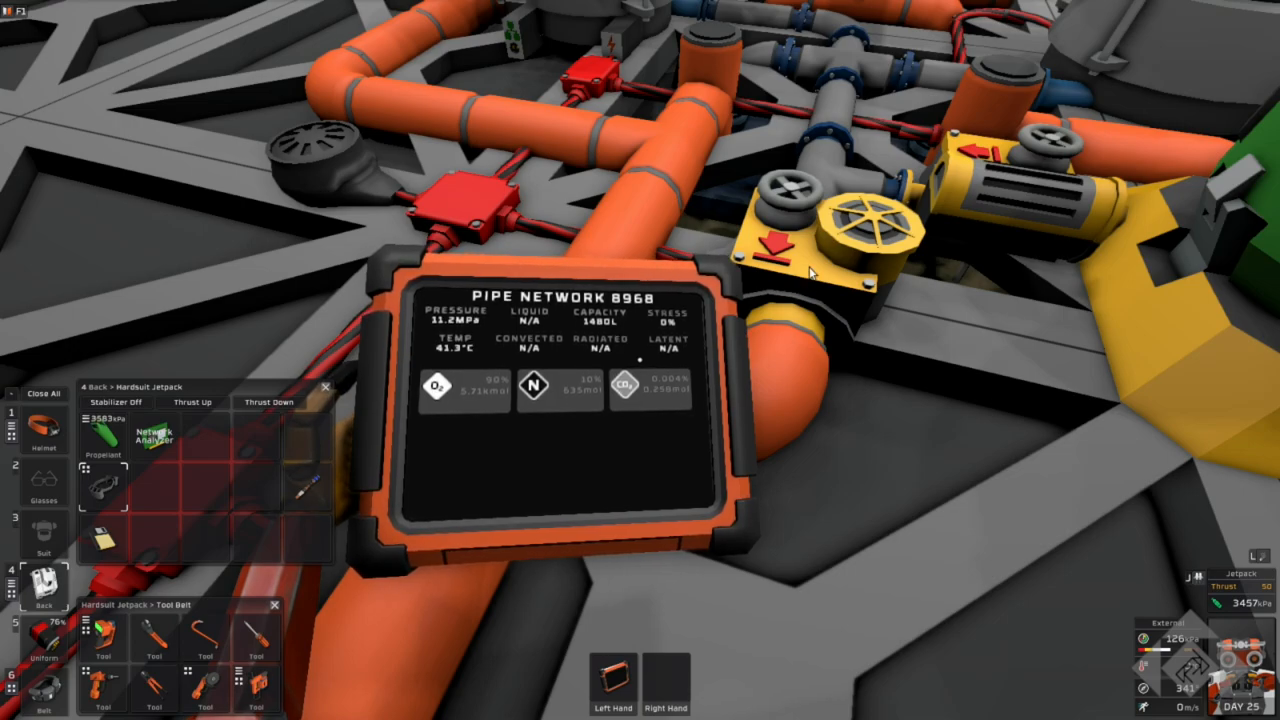
{"action": "mouse_move", "coordinate": [870, 80]}
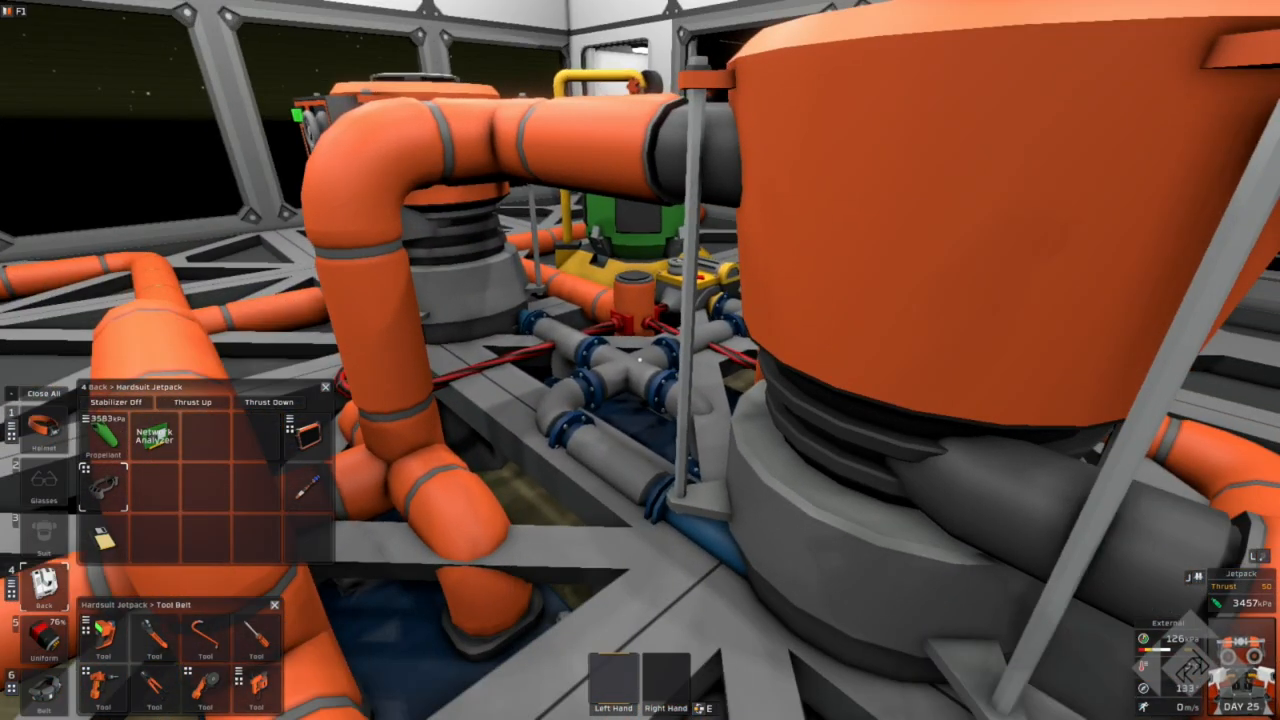
{"action": "mouse_move", "coordinate": [640, 360]}
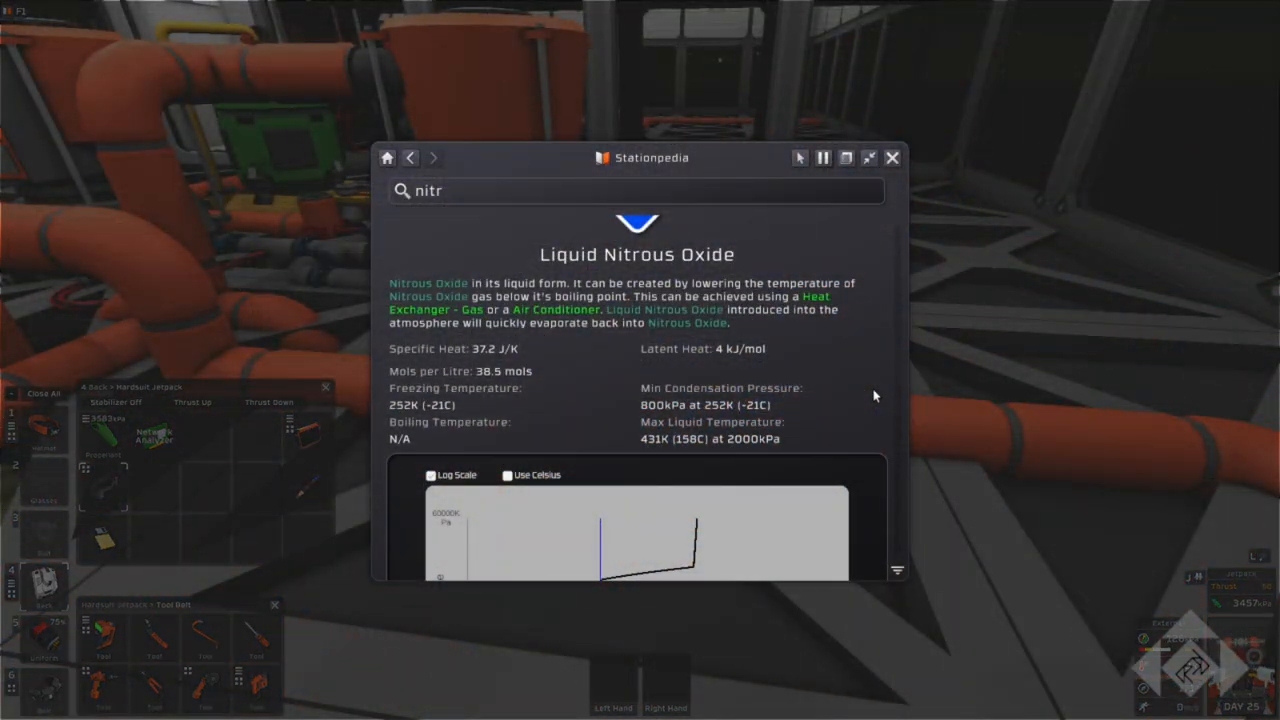
{"action": "mouse_move", "coordinate": [863, 411]}
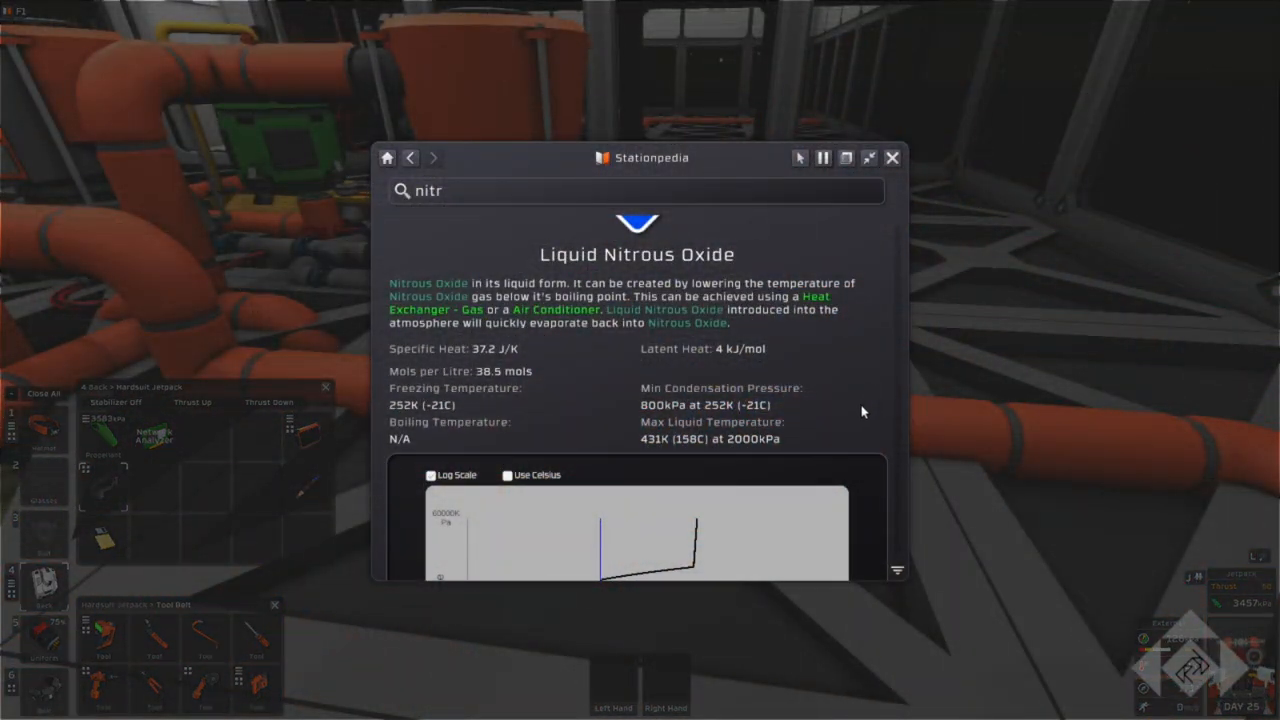
{"action": "mouse_move", "coordinate": [686, 456]}
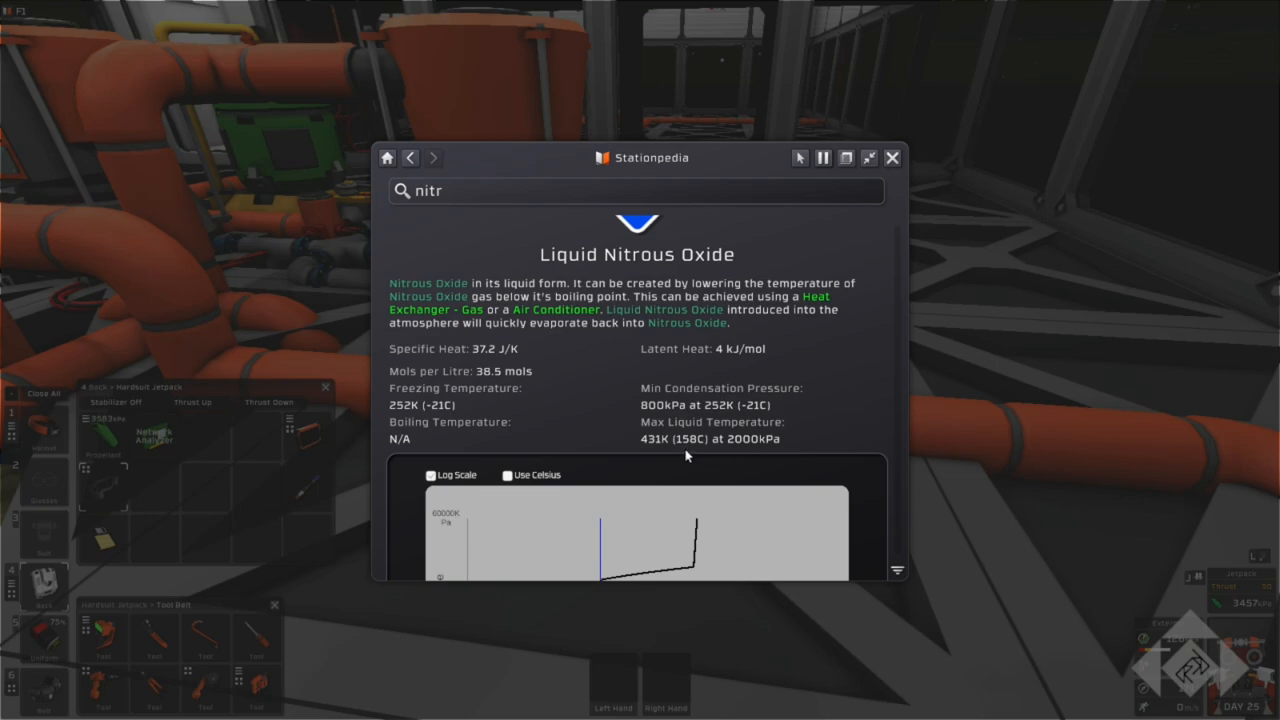
{"action": "mouse_move", "coordinate": [698, 452]}
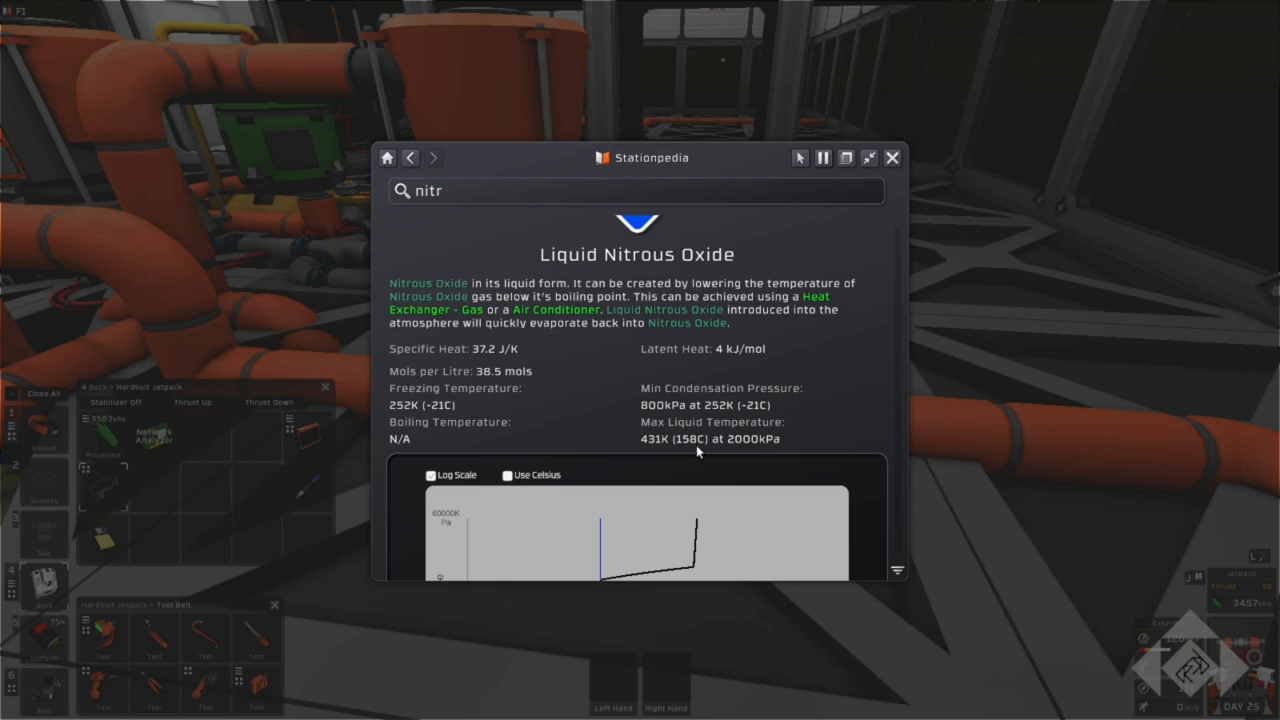
{"action": "mouse_move", "coordinate": [752, 451]}
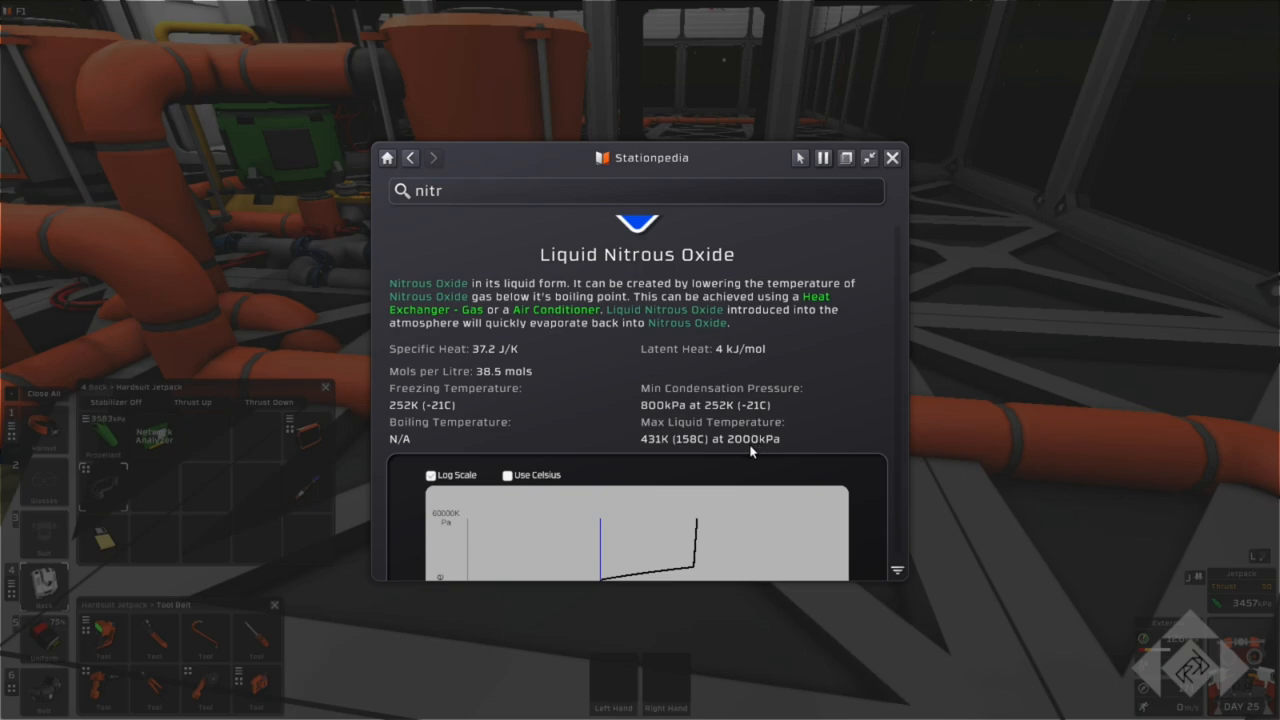
{"action": "mouse_move", "coordinate": [680, 452]}
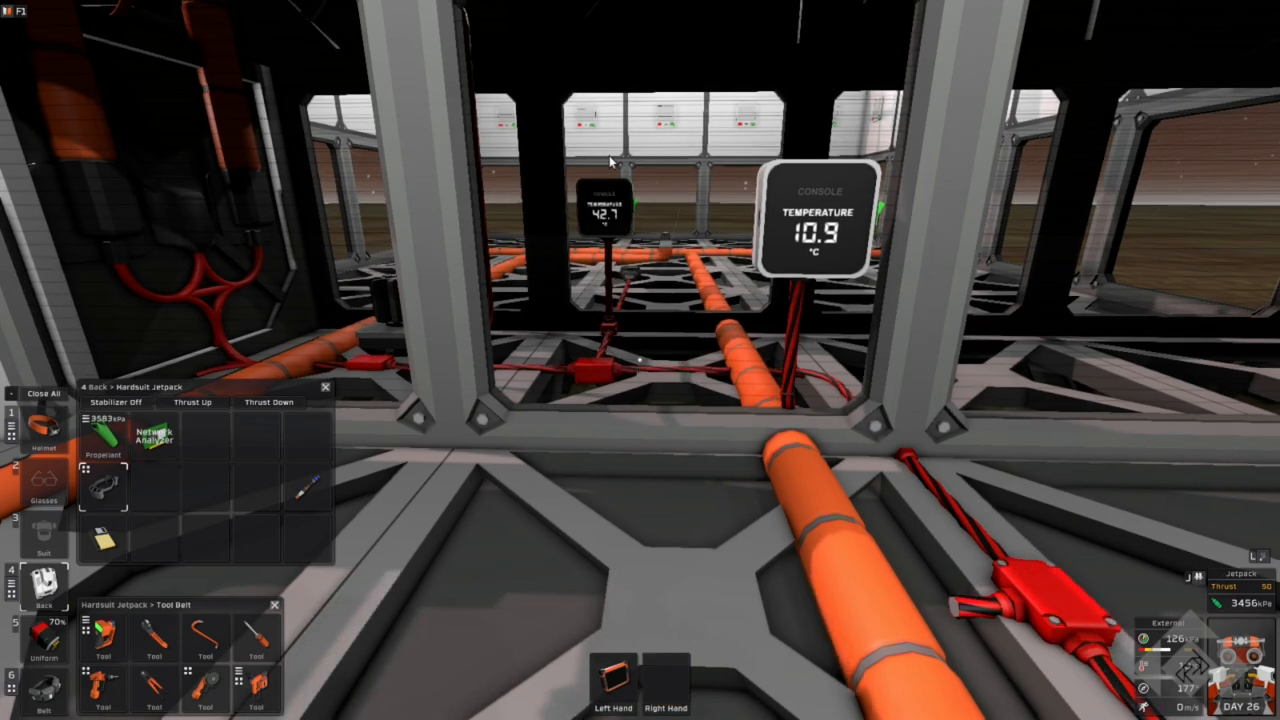
{"action": "mouse_move", "coordinate": [680, 238]}
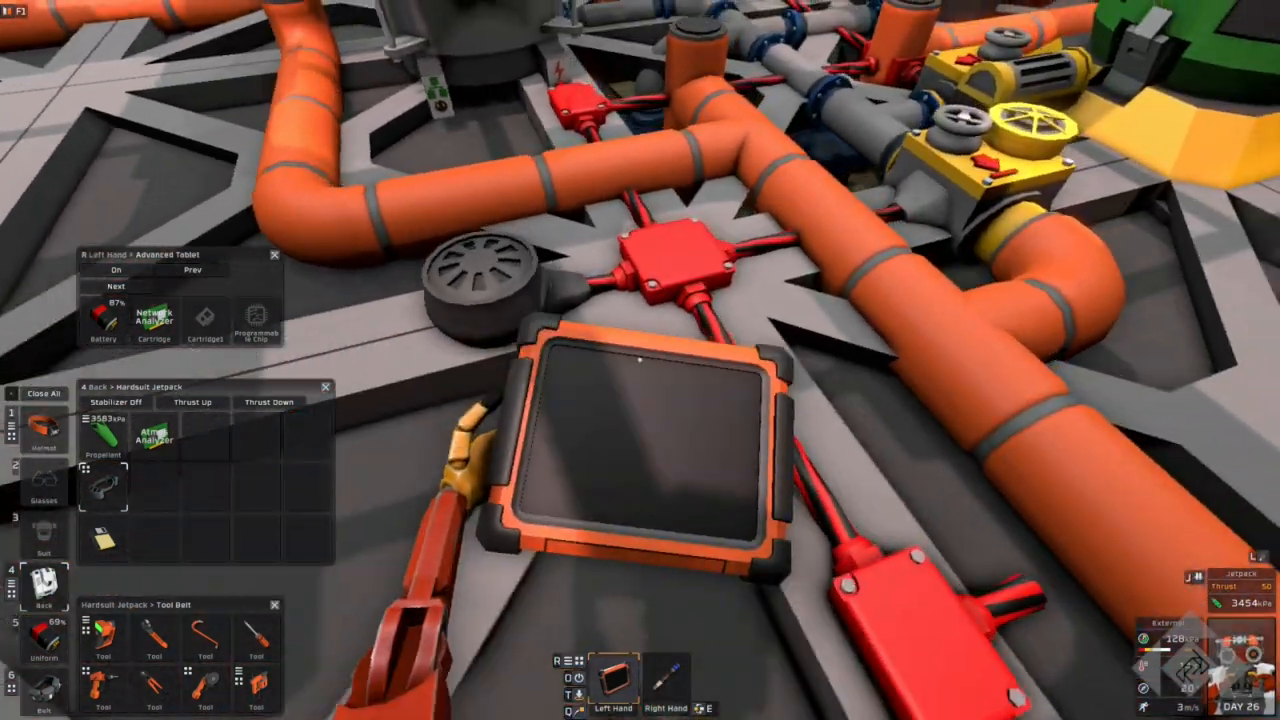
{"action": "left_click", "coordinate": [115, 270]}
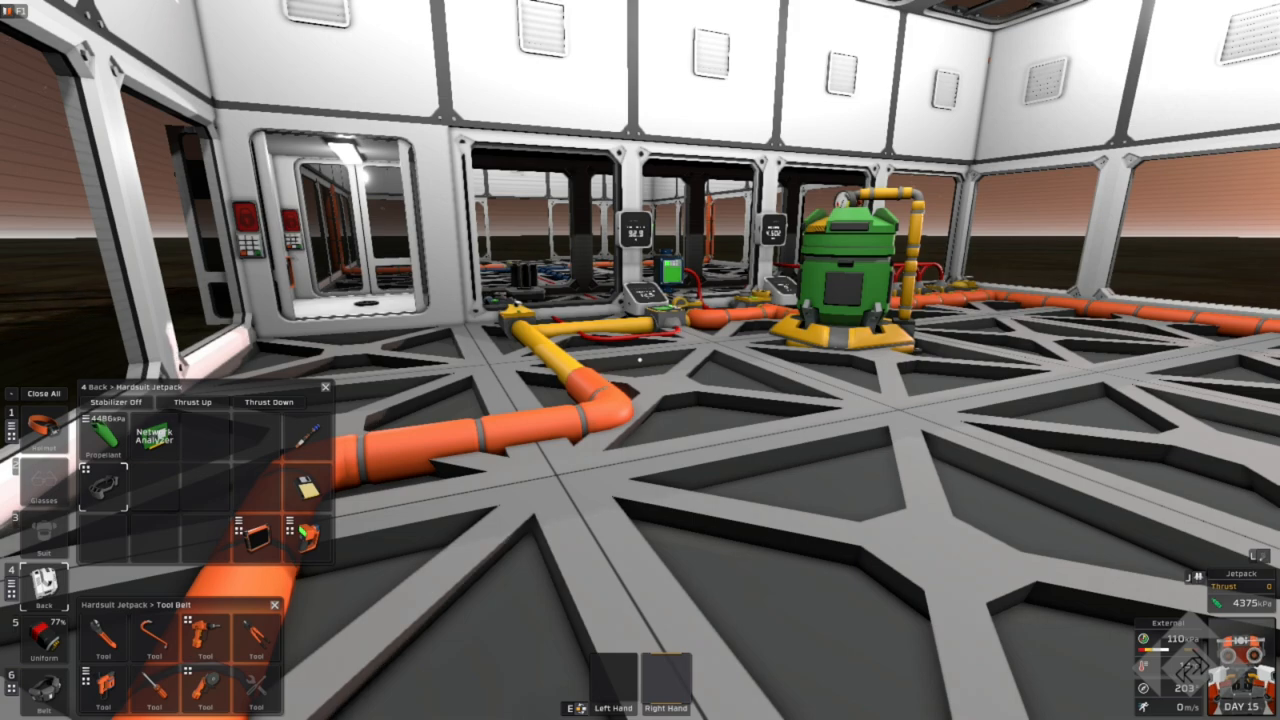
{"action": "mouse_move", "coordinate": [258, 537]}
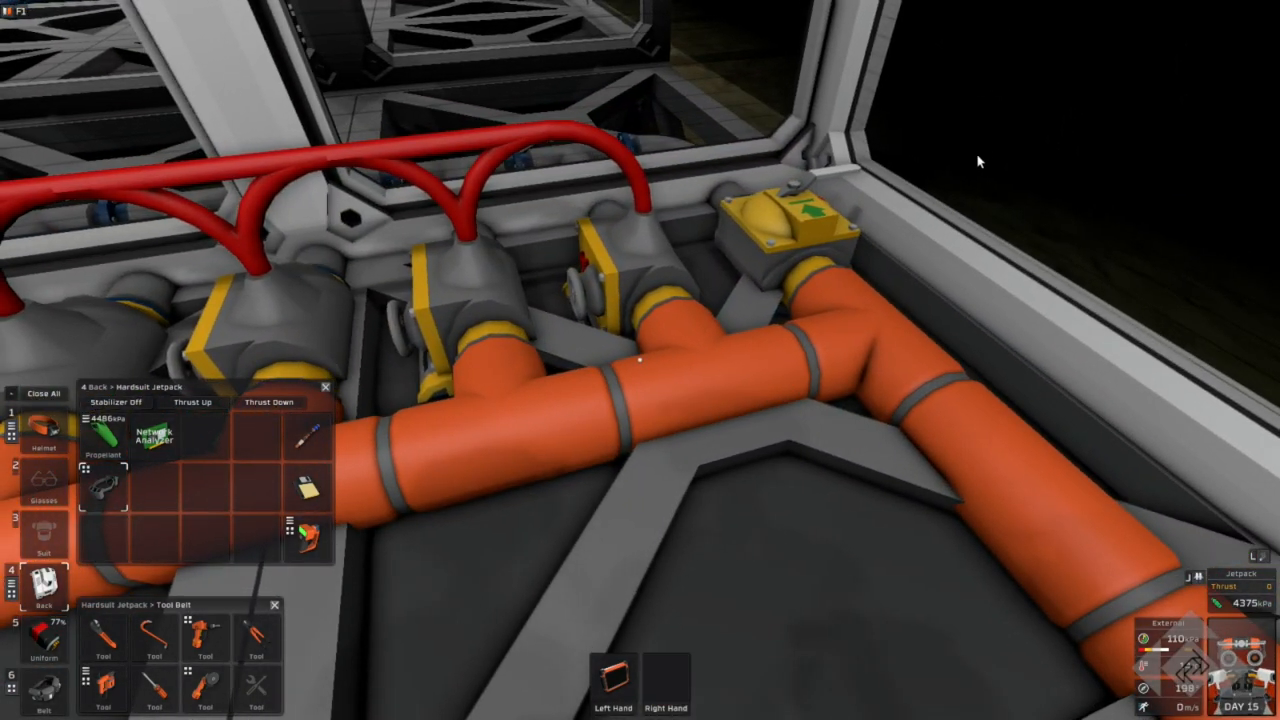
{"action": "mouse_move", "coordinate": [915, 374]}
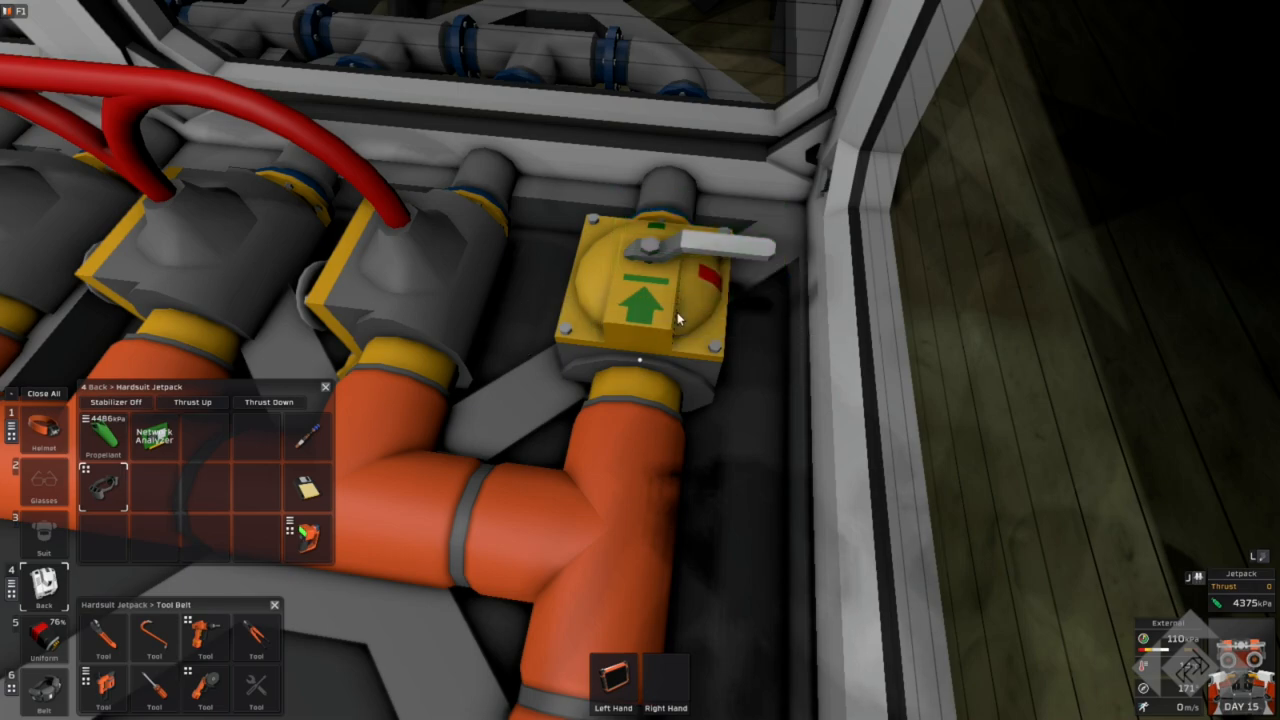
{"action": "mouse_move", "coordinate": [648, 268]}
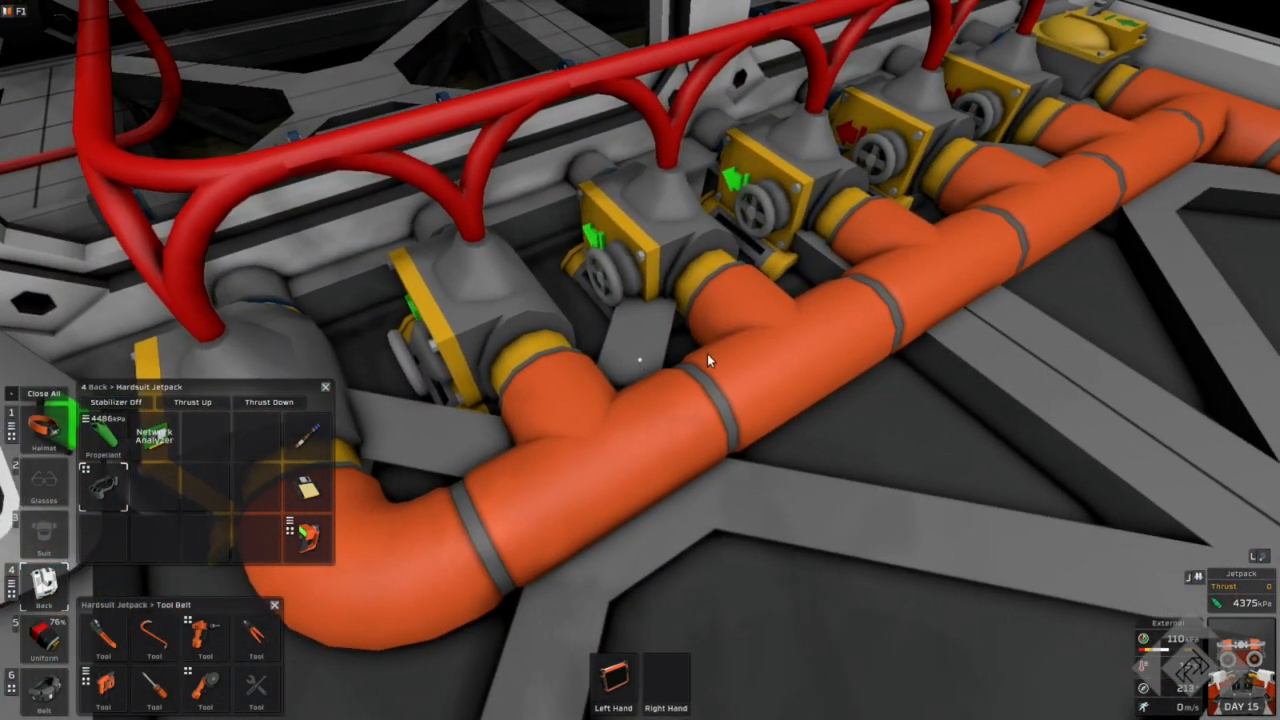
{"action": "mouse_move", "coordinate": [492, 295]}
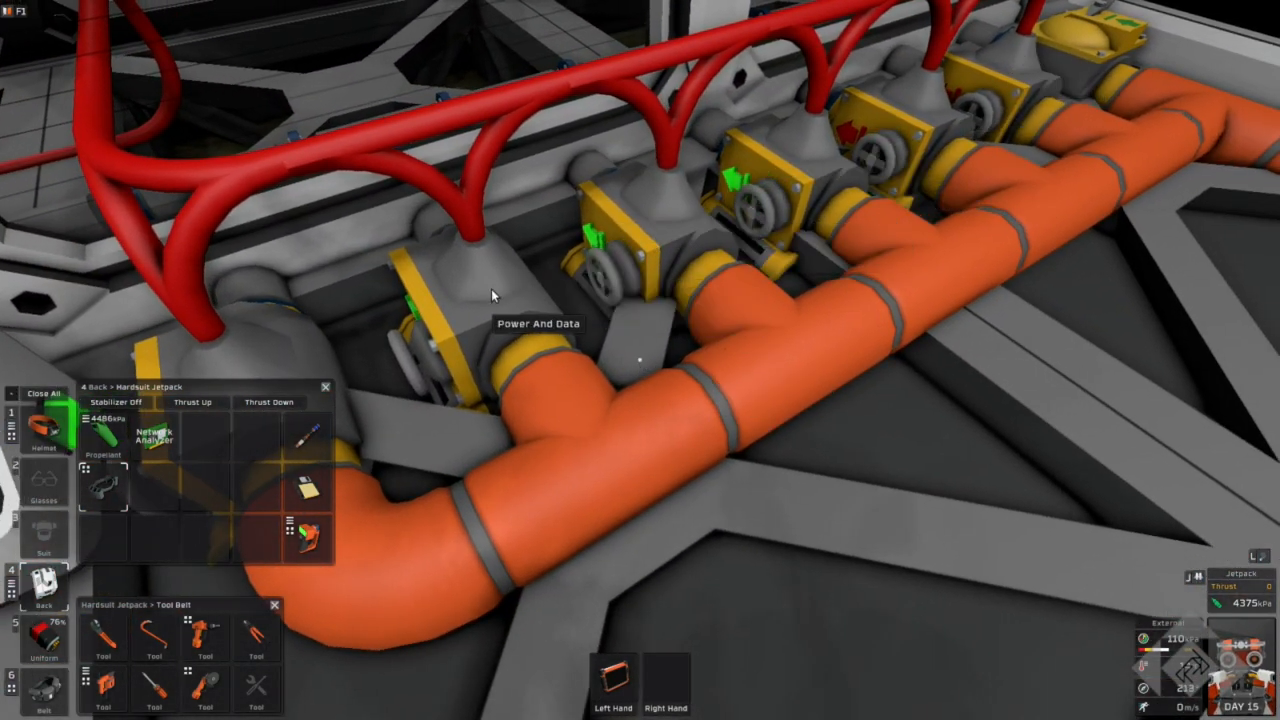
{"action": "mouse_move", "coordinate": [735, 390]}
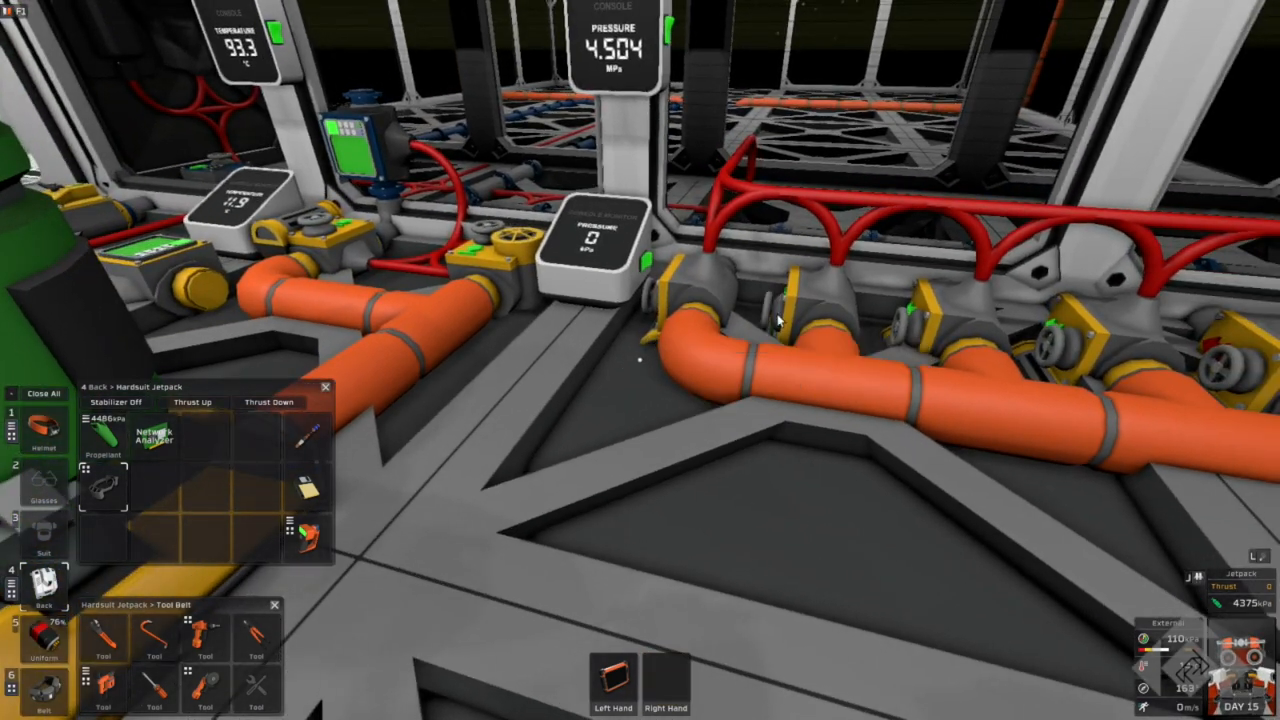
{"action": "mouse_move", "coordinate": [885, 305]}
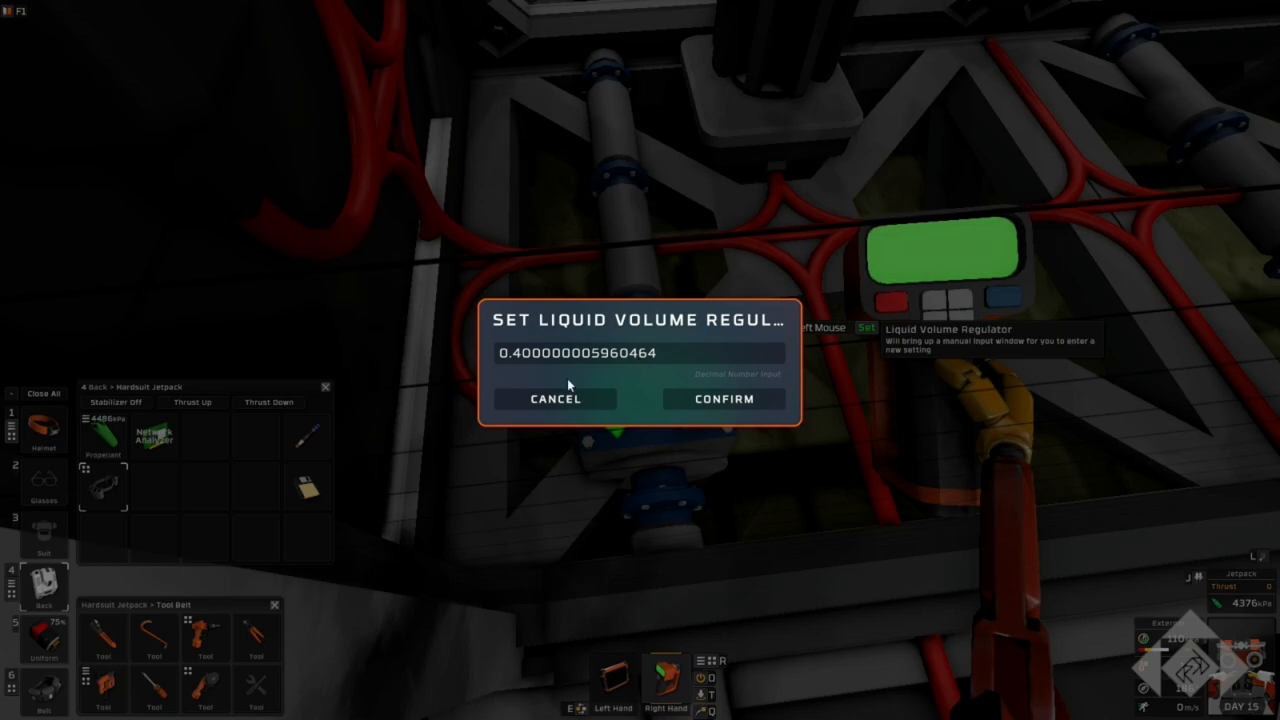
{"action": "mouse_move", "coordinate": [527, 371]}
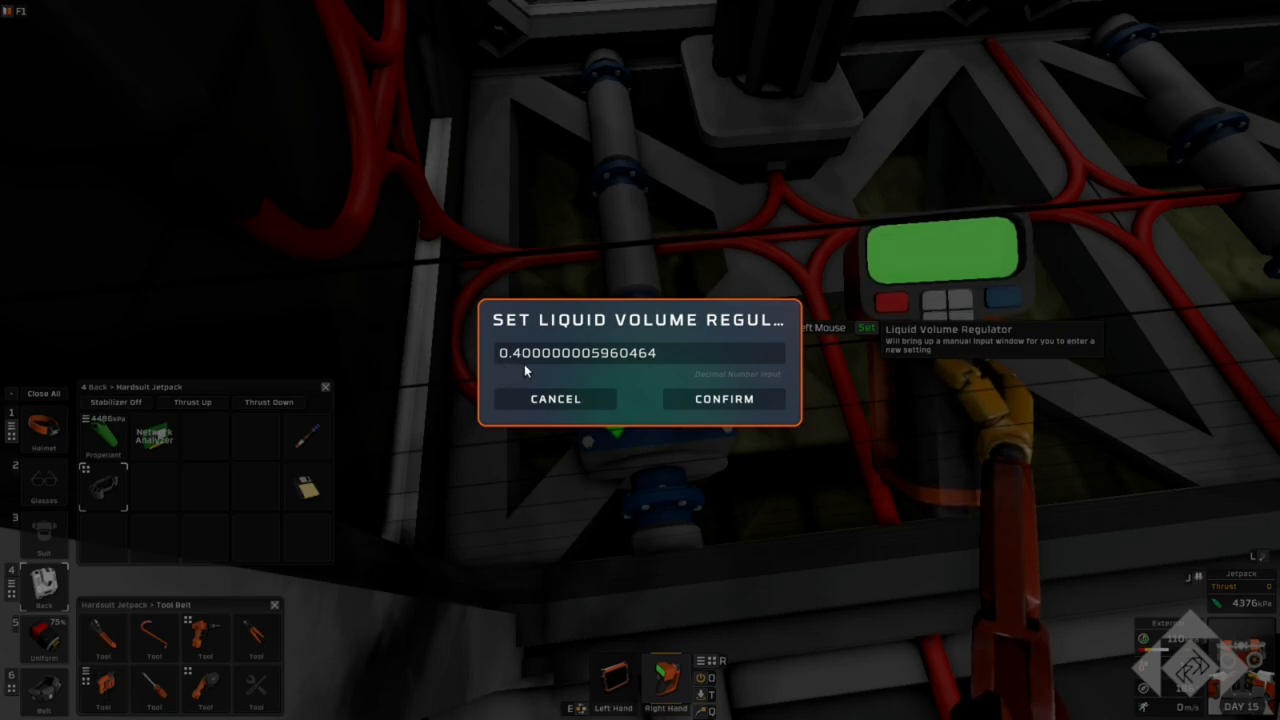
Open the Liquid Volume Regulator's manual setting, currently reading about 0.4
{"action": "left_click", "coordinate": [722, 398]}
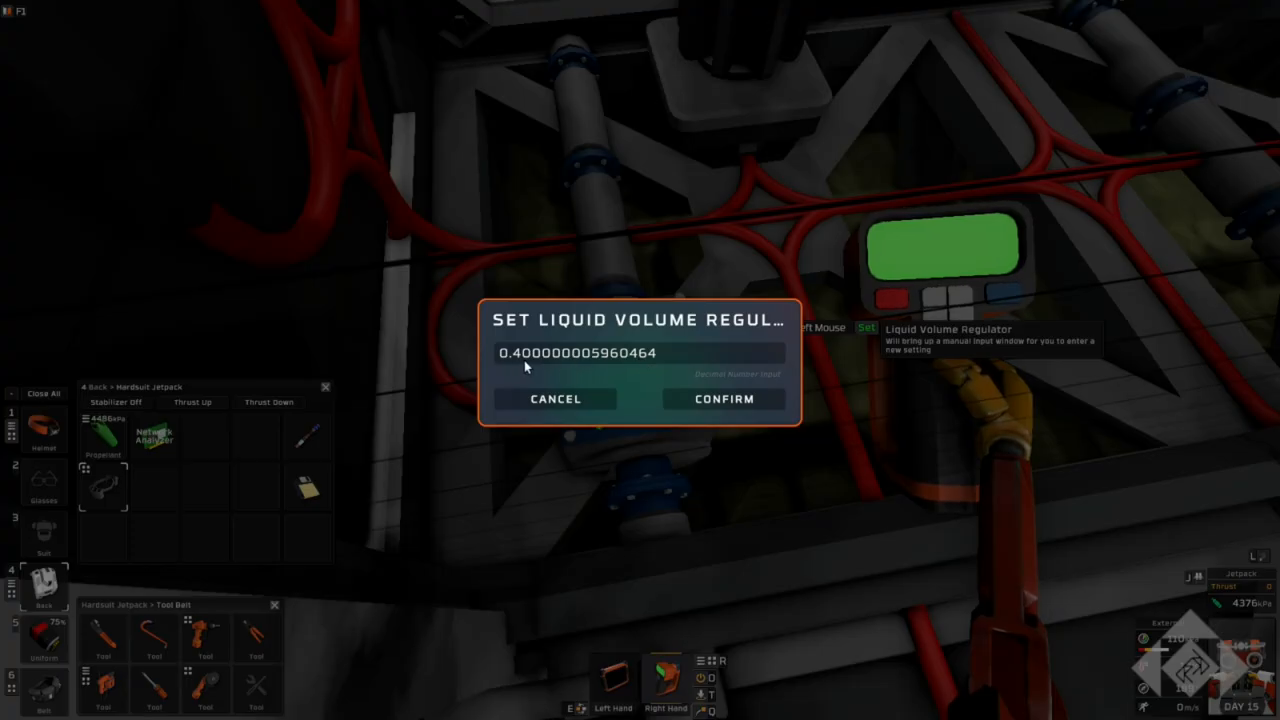
{"action": "mouse_move", "coordinate": [661, 367]}
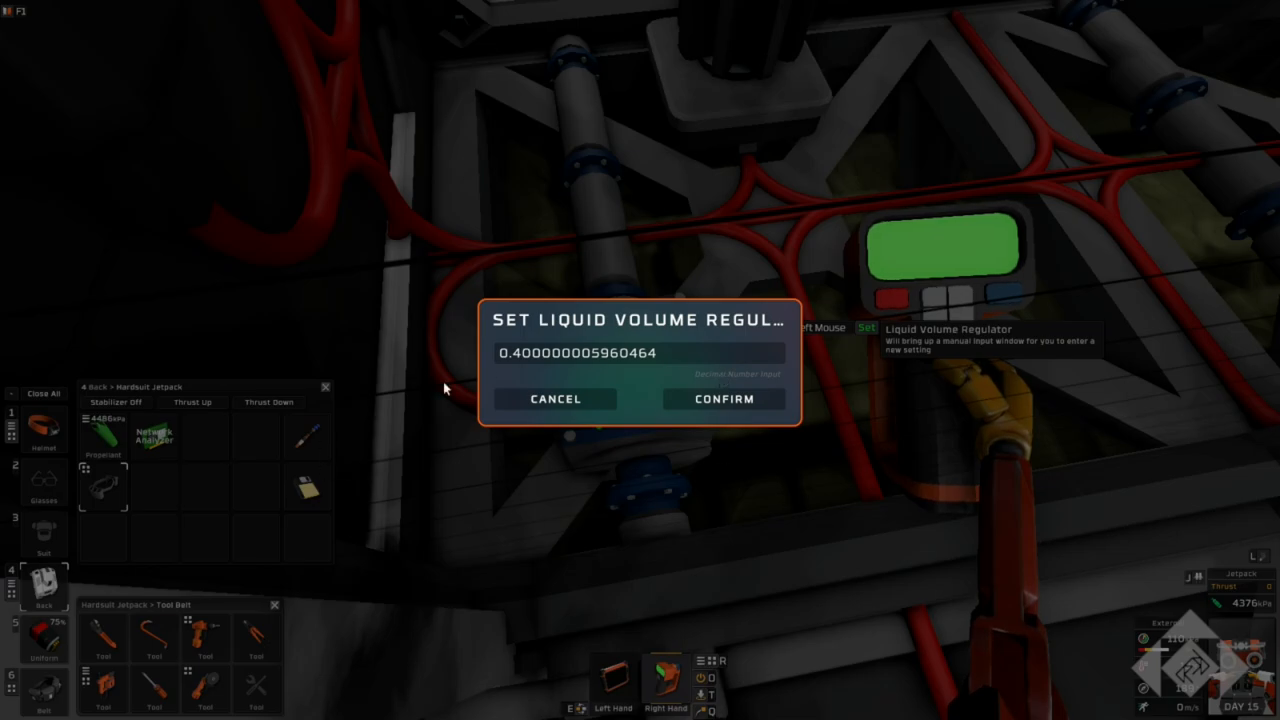
{"action": "mouse_move", "coordinate": [495, 378]}
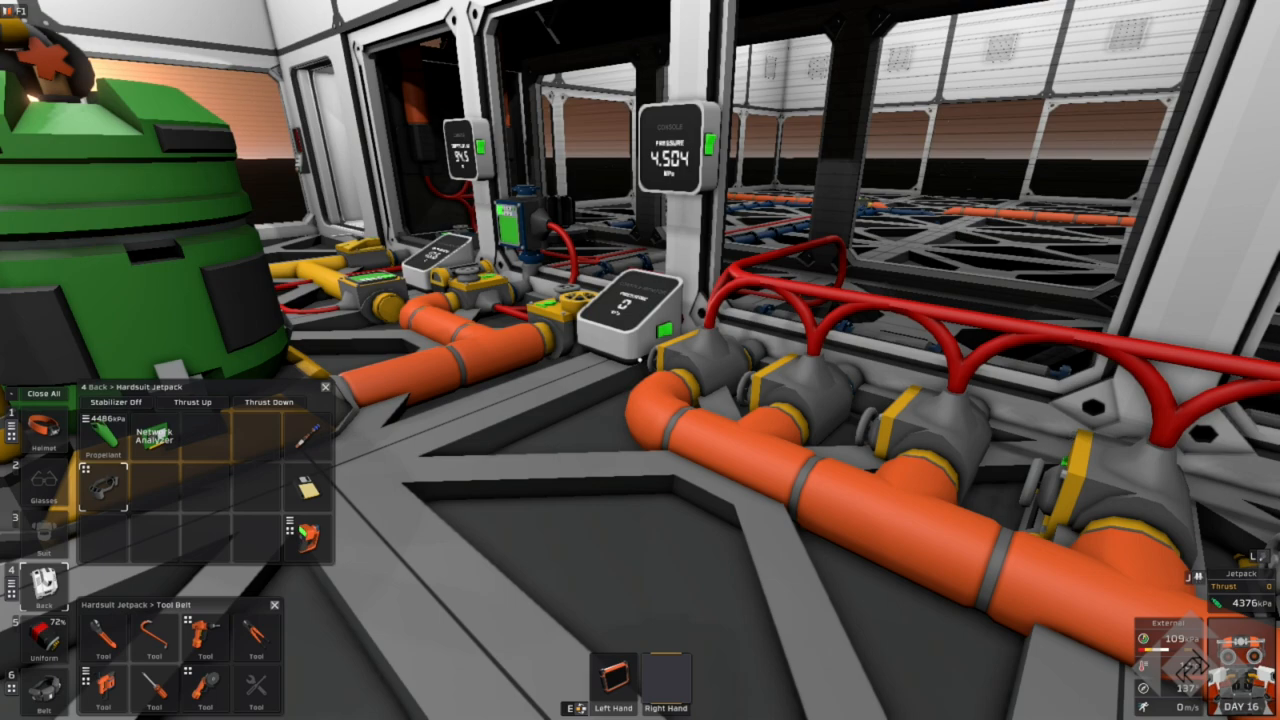
{"action": "mouse_move", "coordinate": [640, 360]}
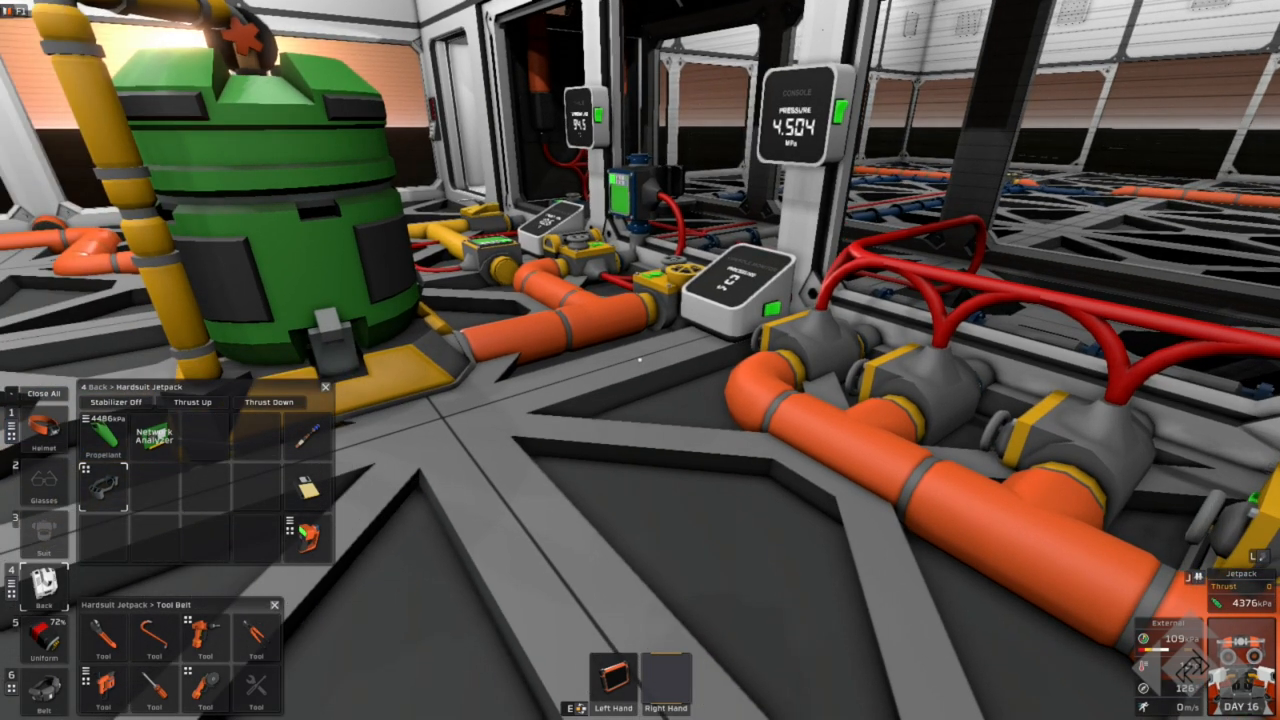